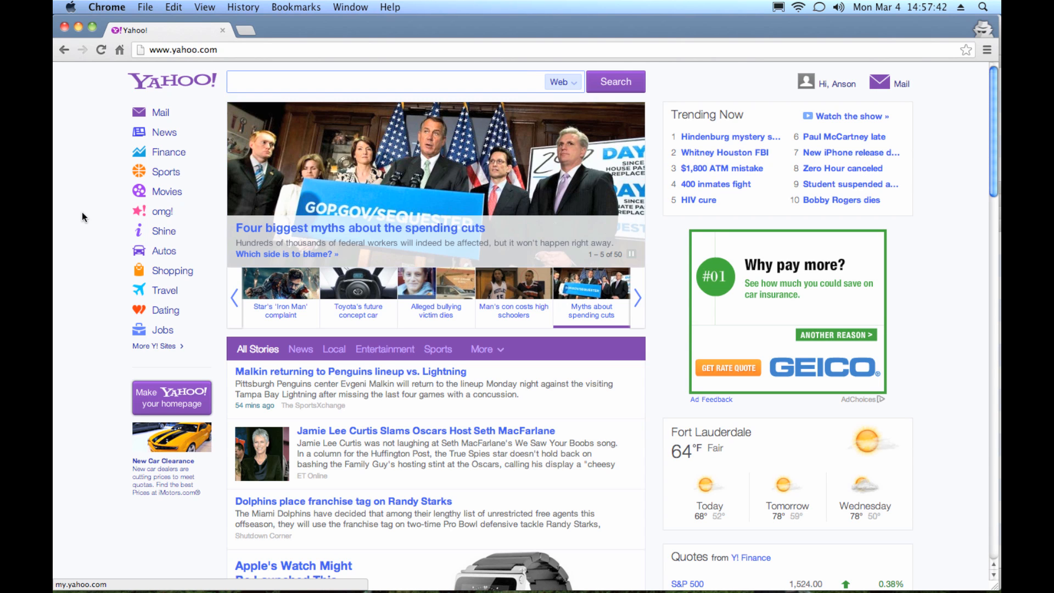
Choose Account Settings from the 'Hi, <name>' menu to reach the profile Settings page.
left_click(637, 297)
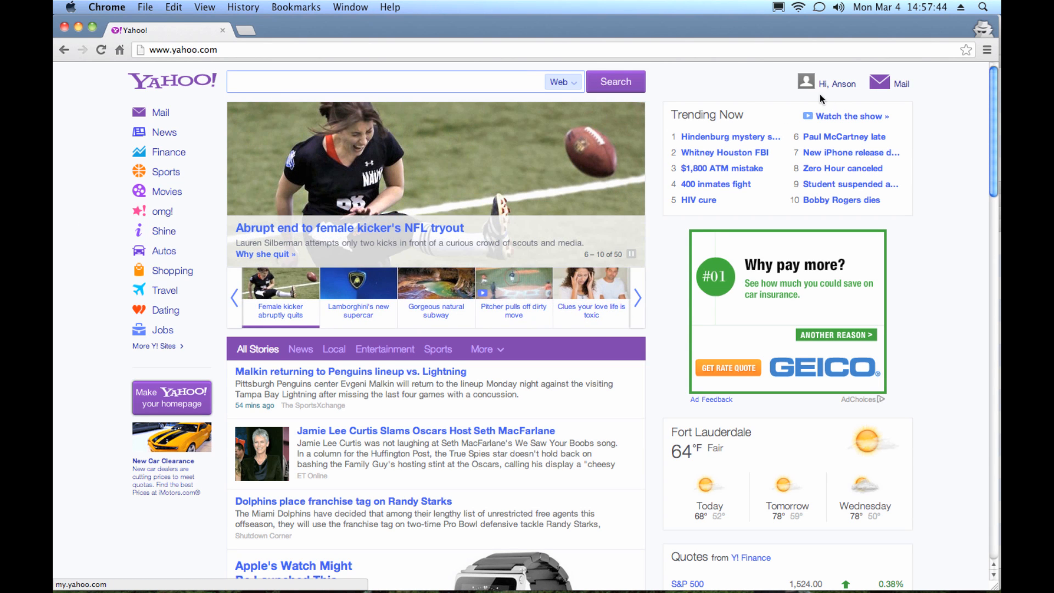
mouse_move(944, 107)
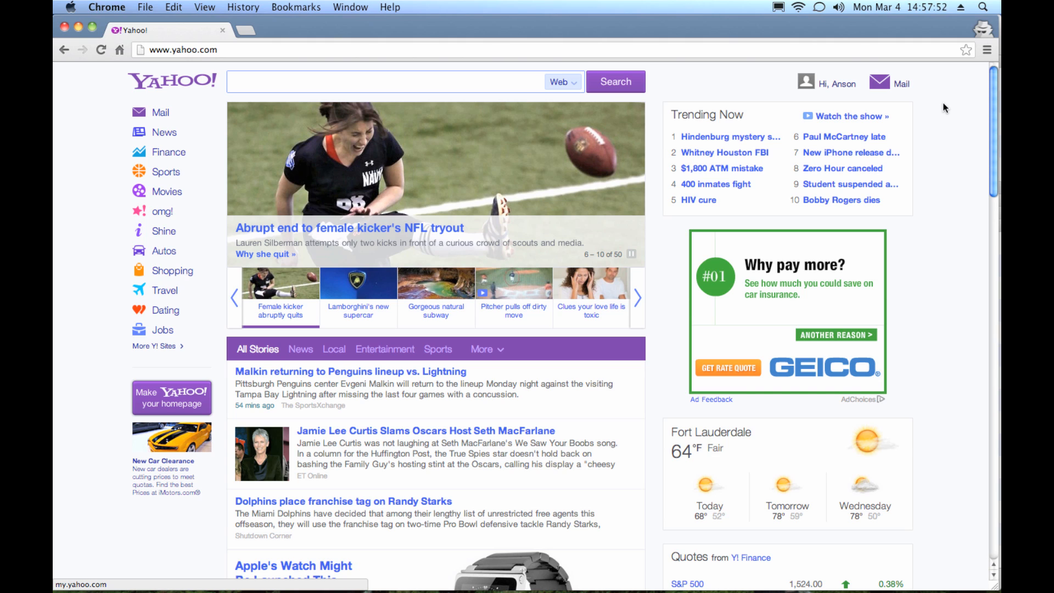
left_click(358, 282)
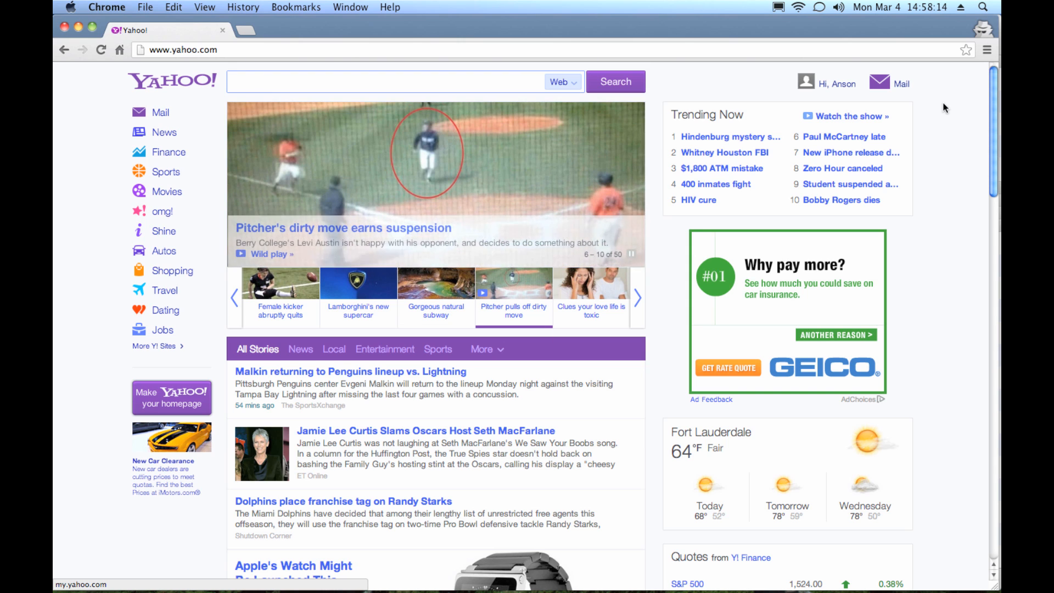
left_click(835, 82)
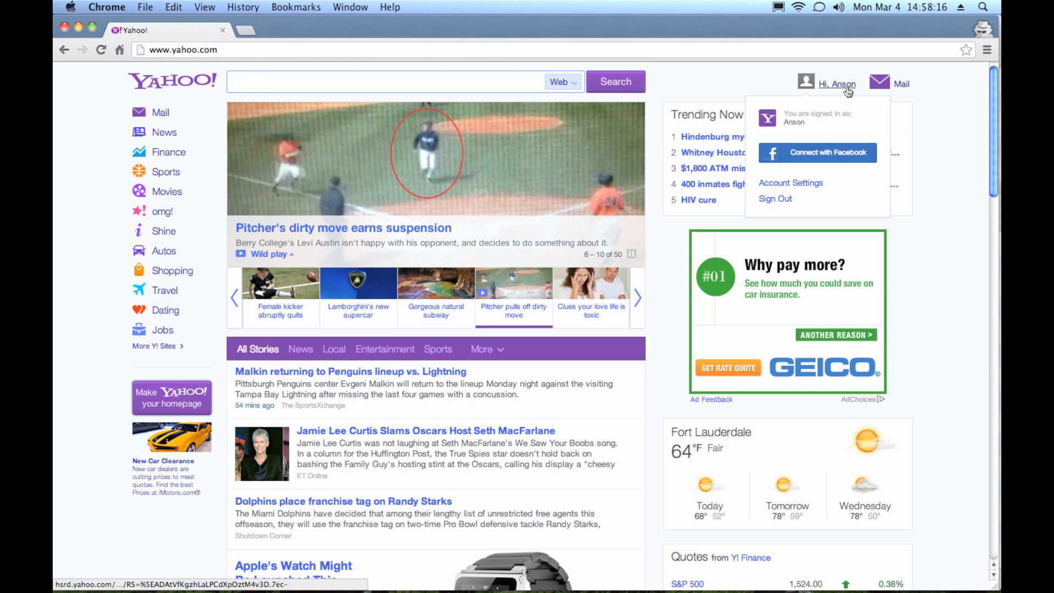
mouse_move(836, 83)
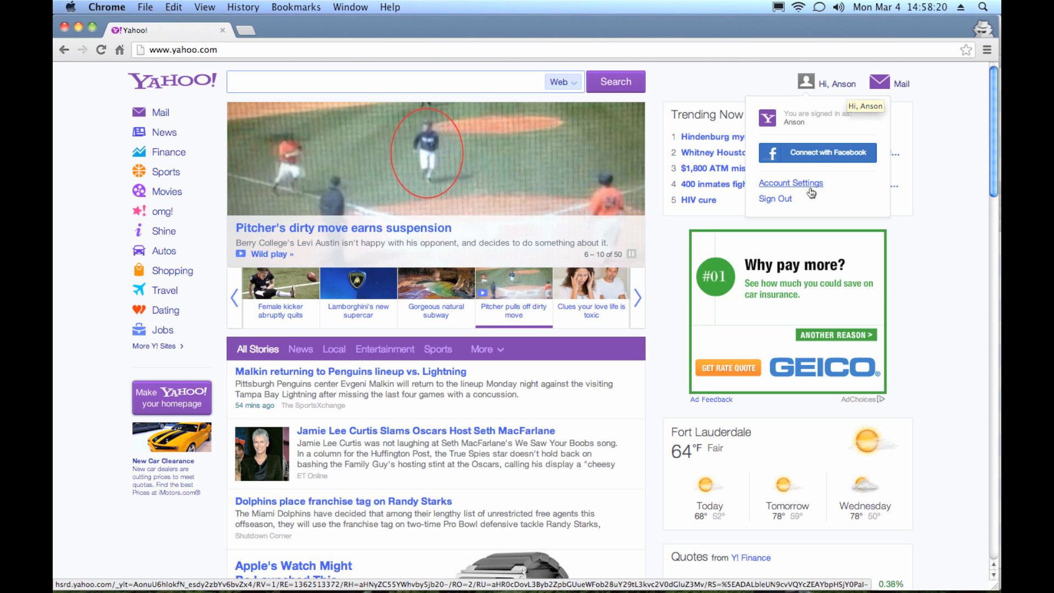
left_click(791, 183)
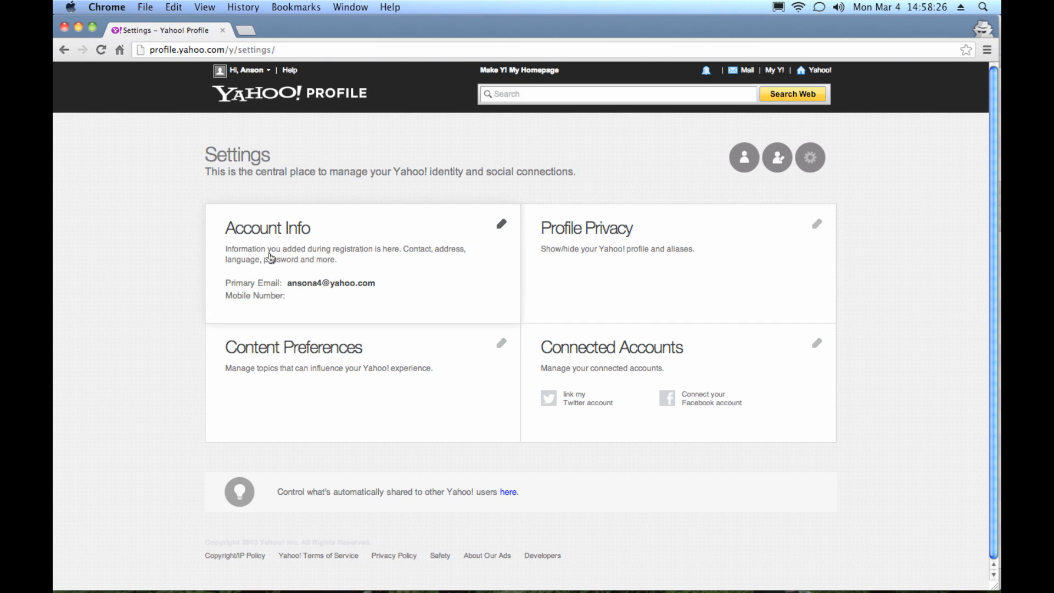
mouse_move(306, 156)
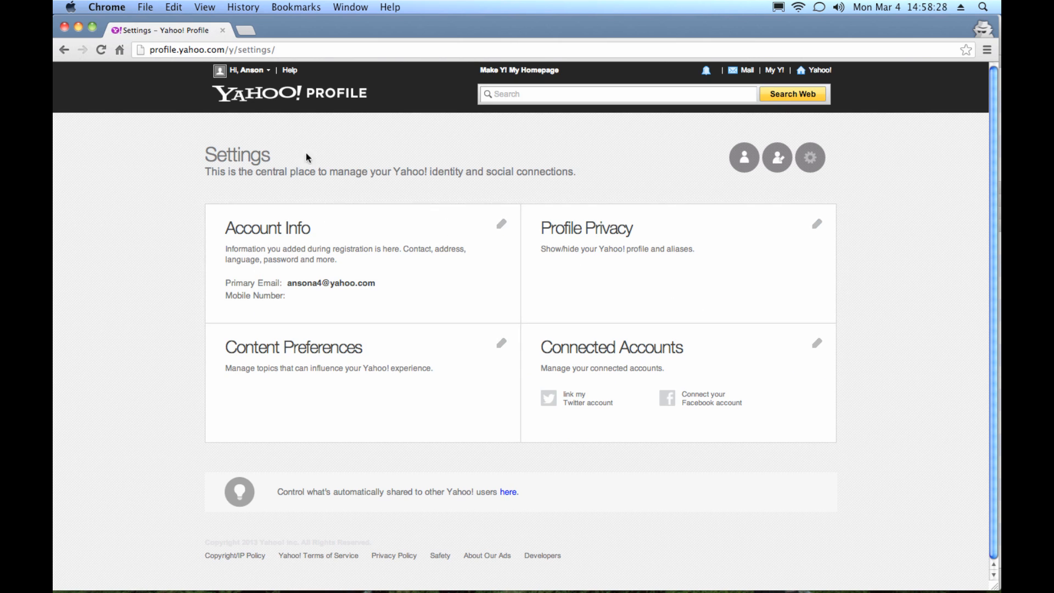
mouse_move(261, 74)
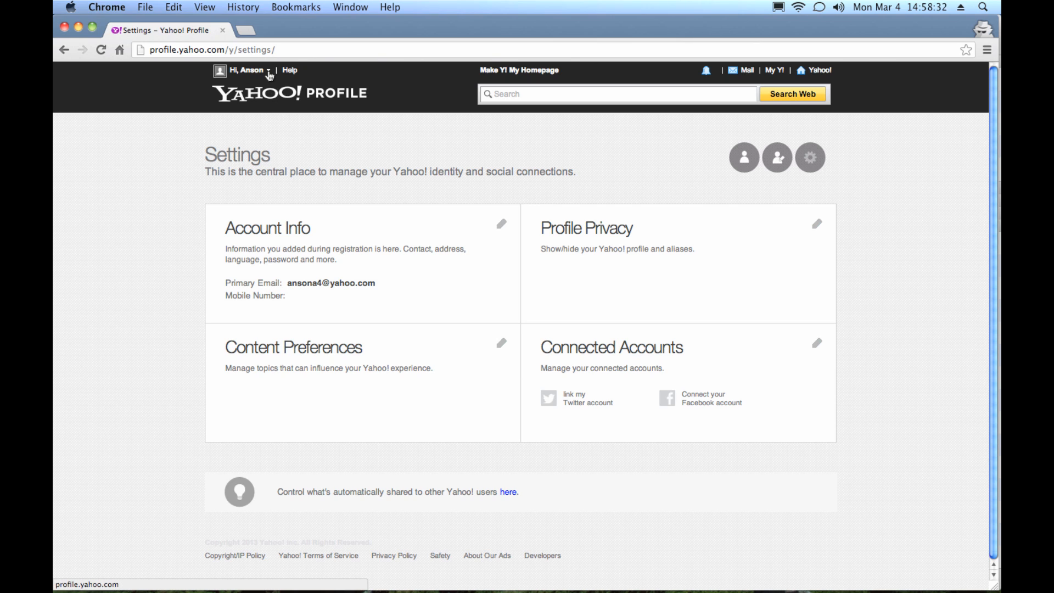
left_click(248, 70)
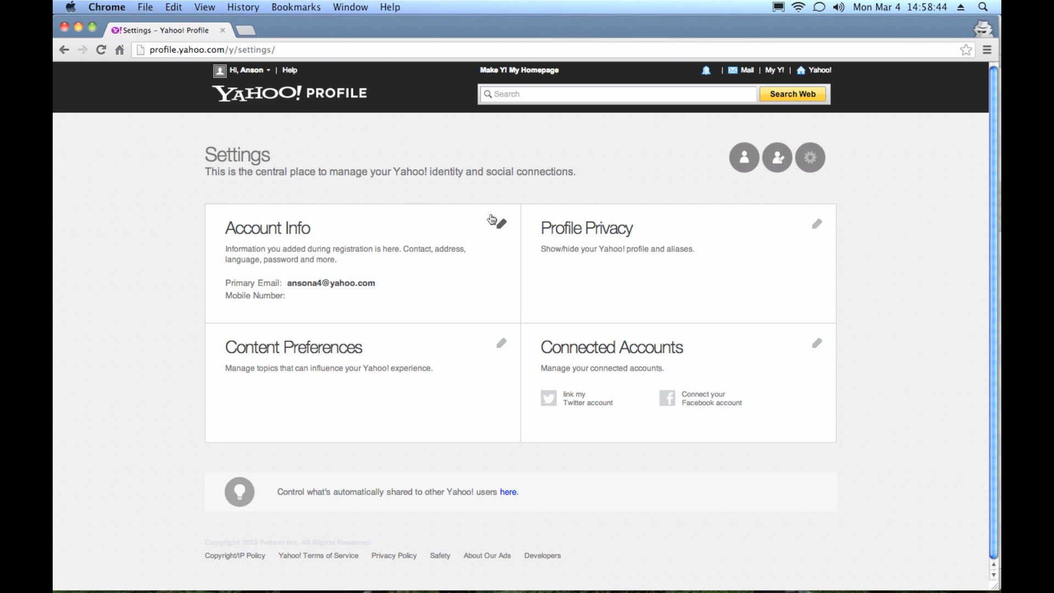
Edit Account Info, verify the password via Sign In, and scroll to Sign-In and Security.
left_click(348, 237)
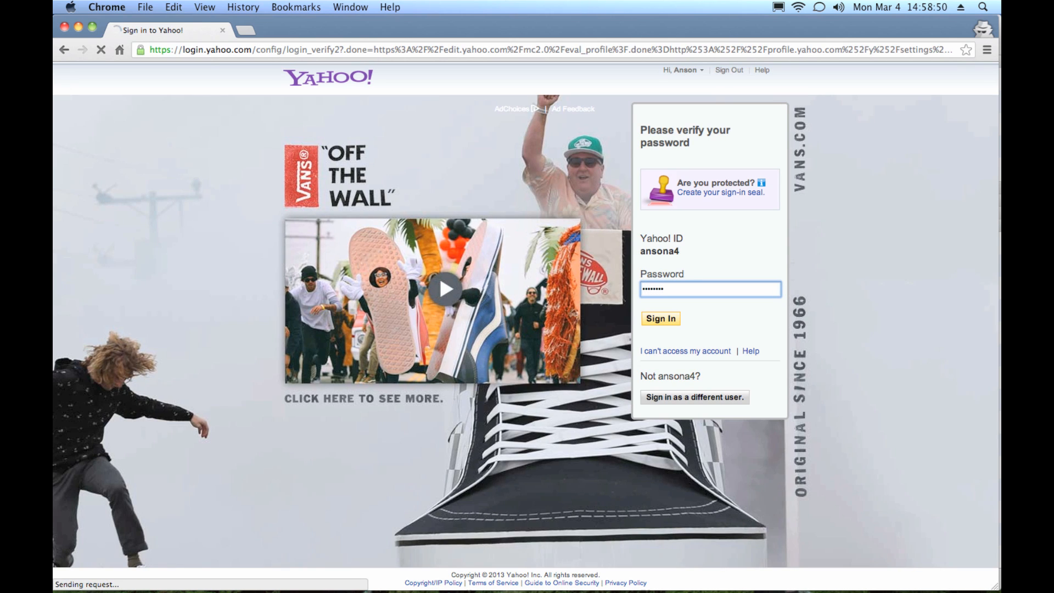
left_click(660, 318)
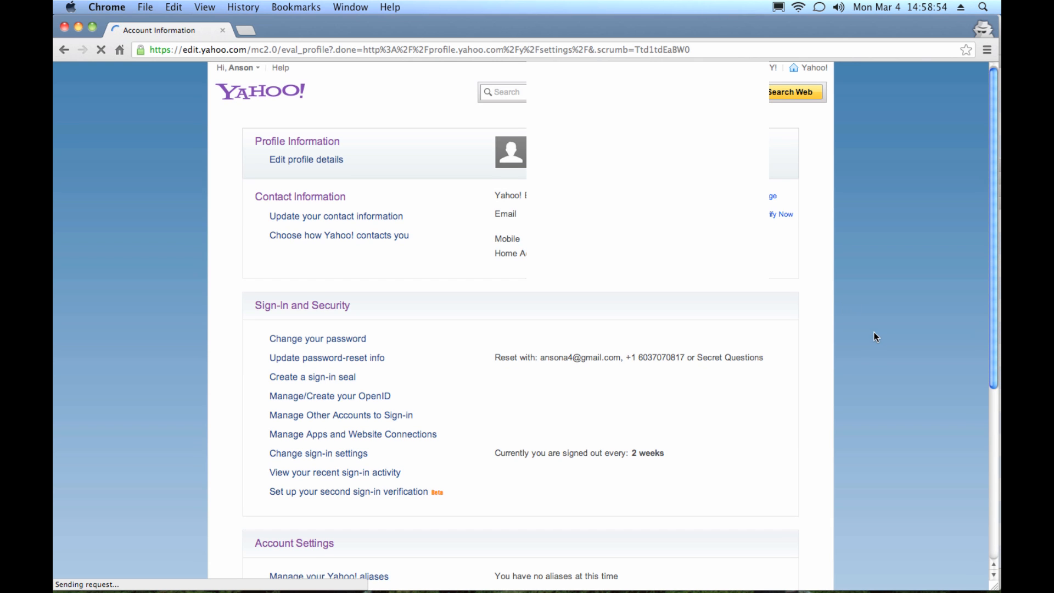
scroll("down", 3)
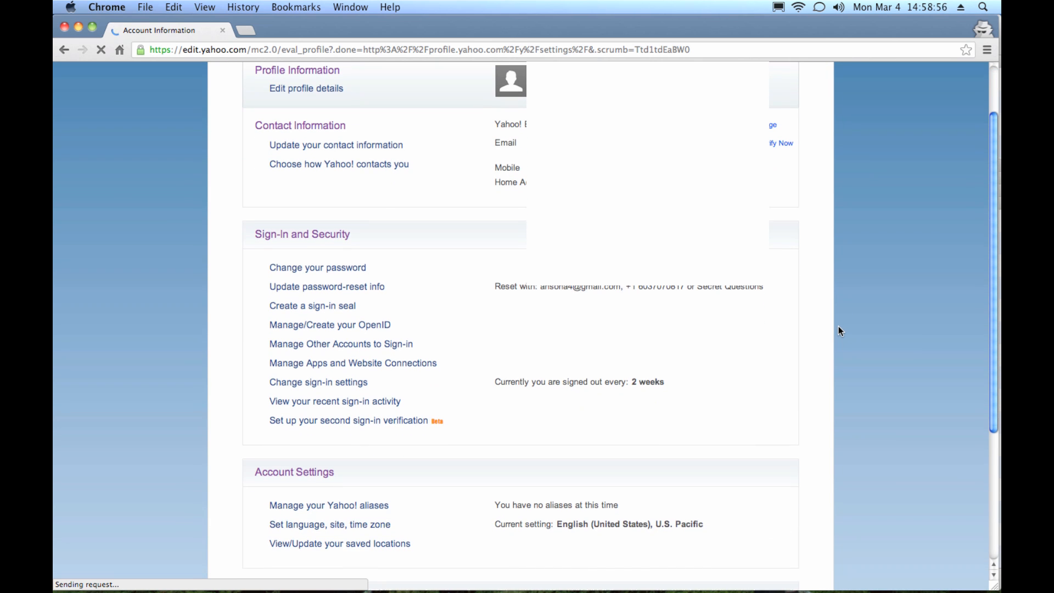
scroll("down", 3)
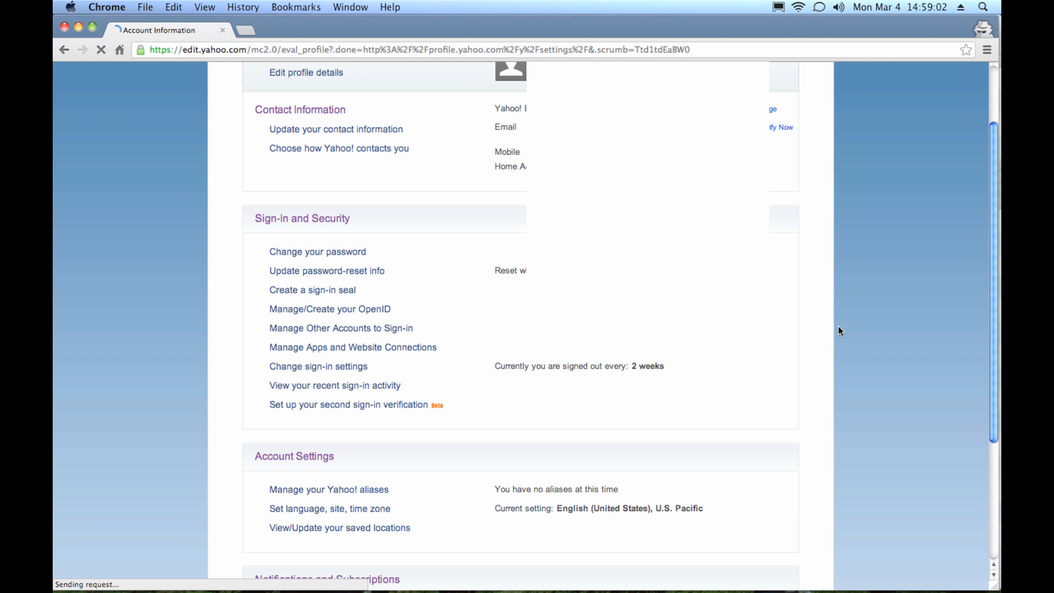
mouse_move(249, 242)
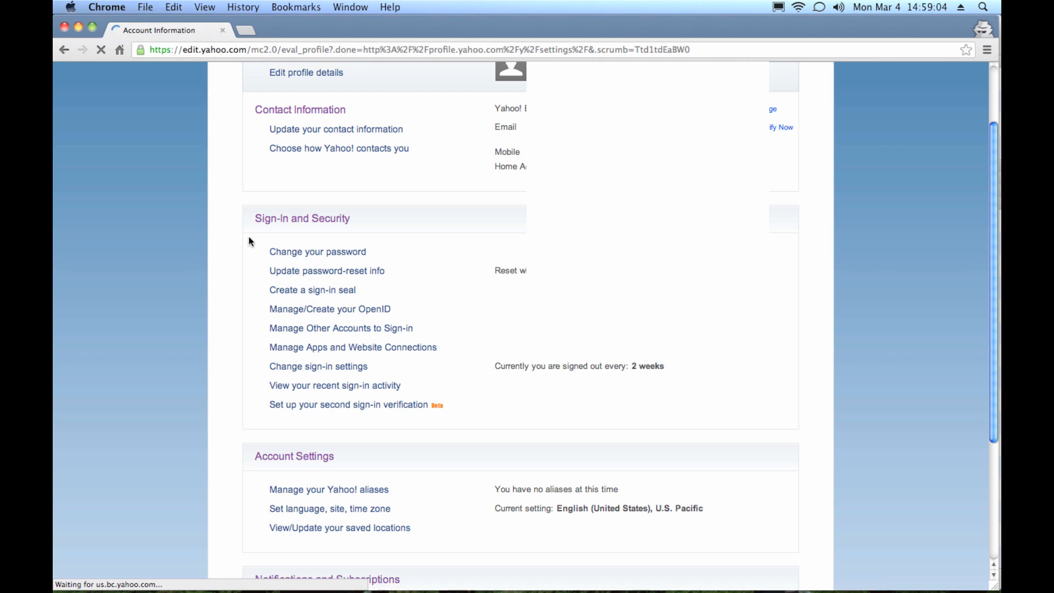
mouse_move(240, 372)
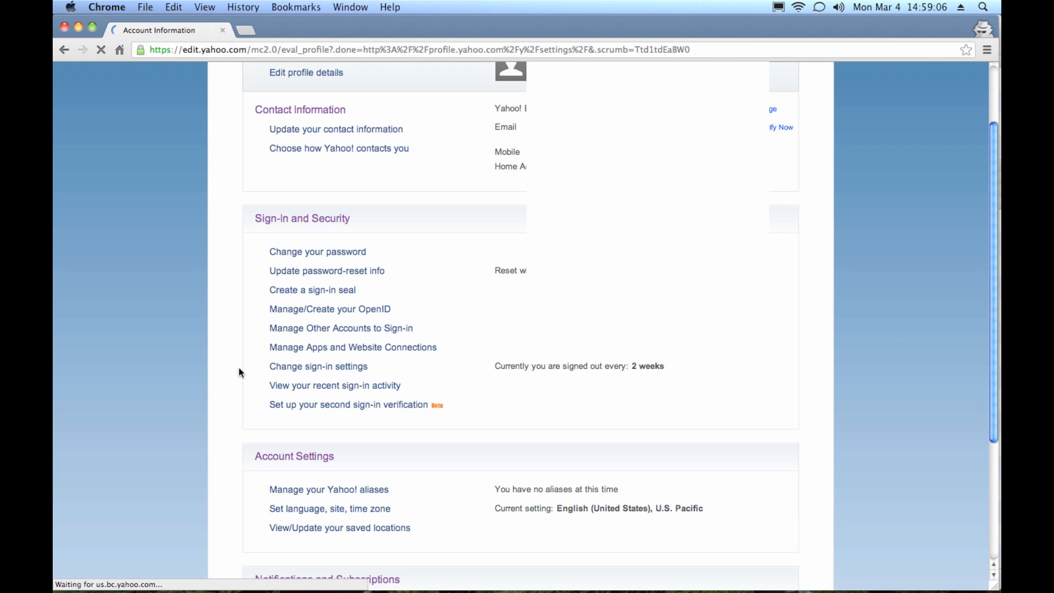
mouse_move(335, 386)
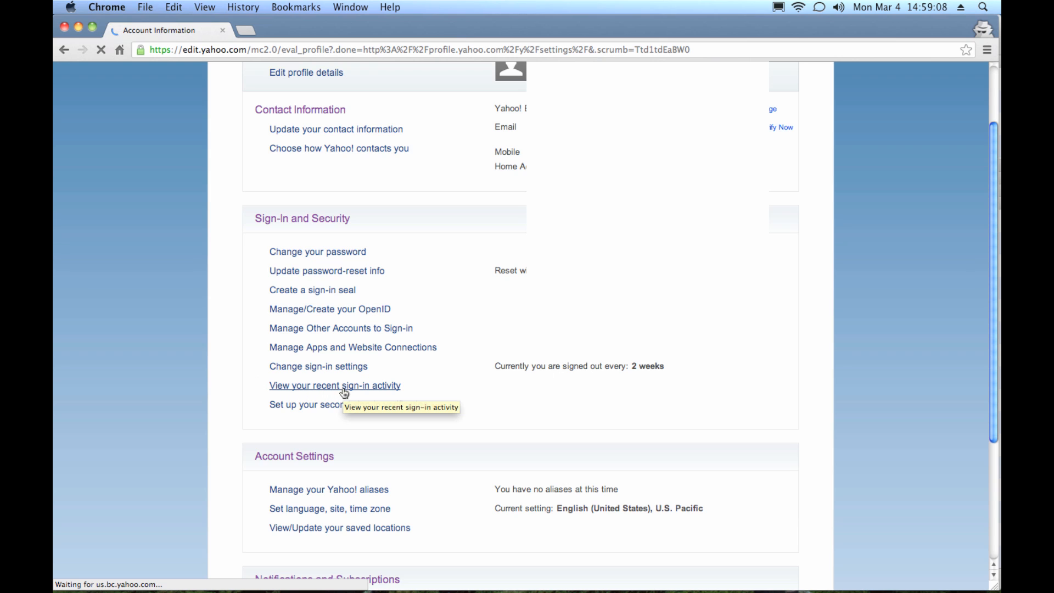
Open 'View your recent sign-in activity' to list sign-in times, events and locations.
left_click(335, 385)
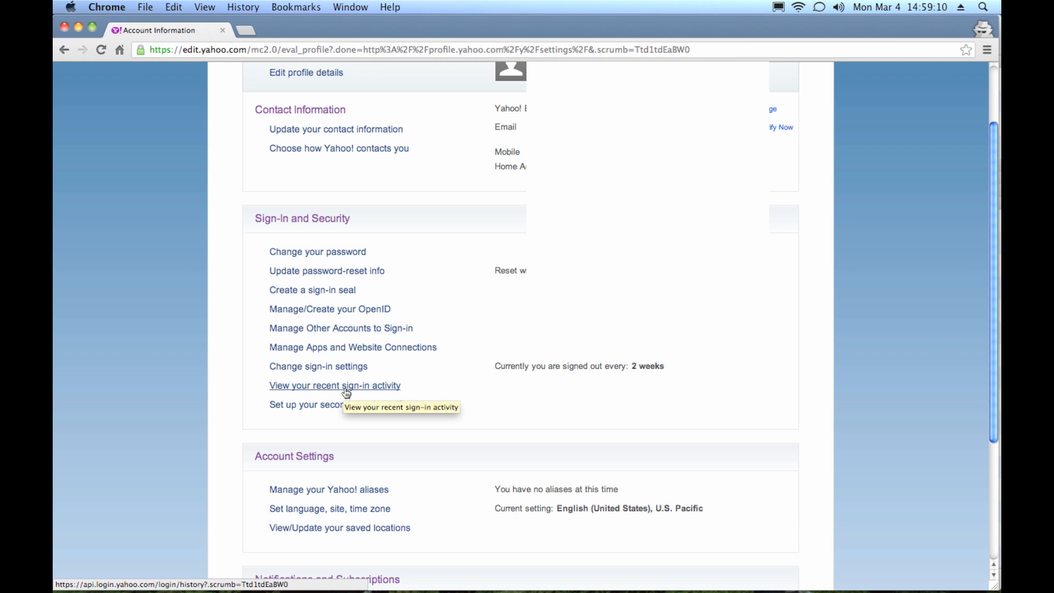
left_click(334, 386)
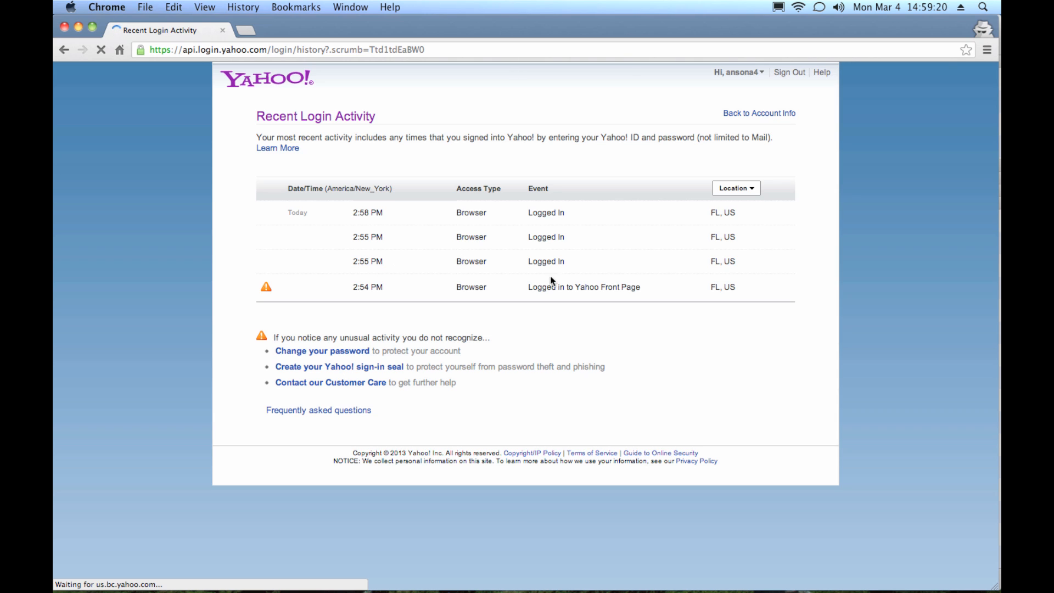
mouse_move(716, 286)
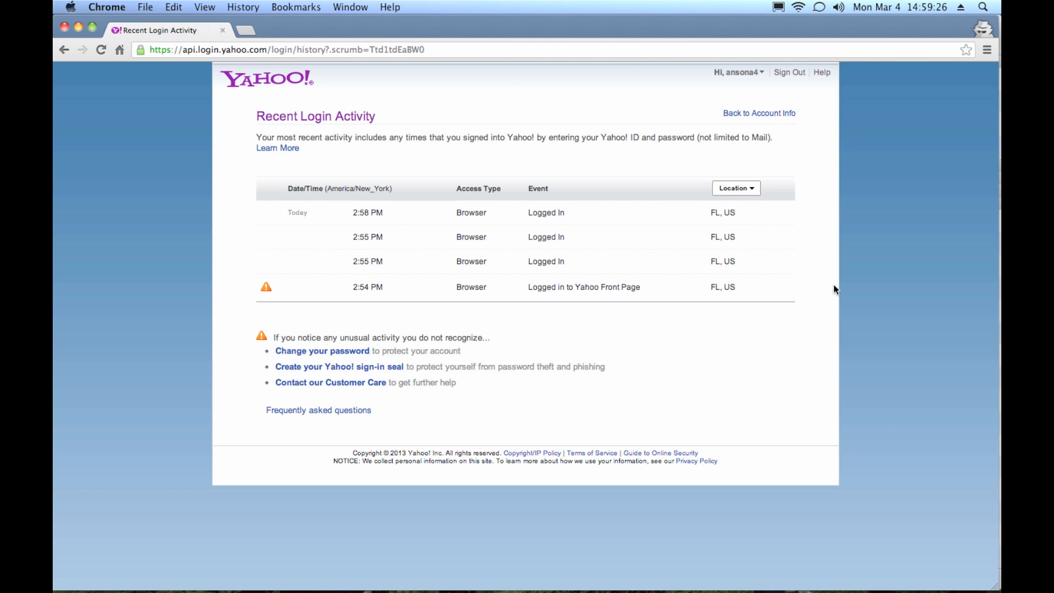
mouse_move(737, 209)
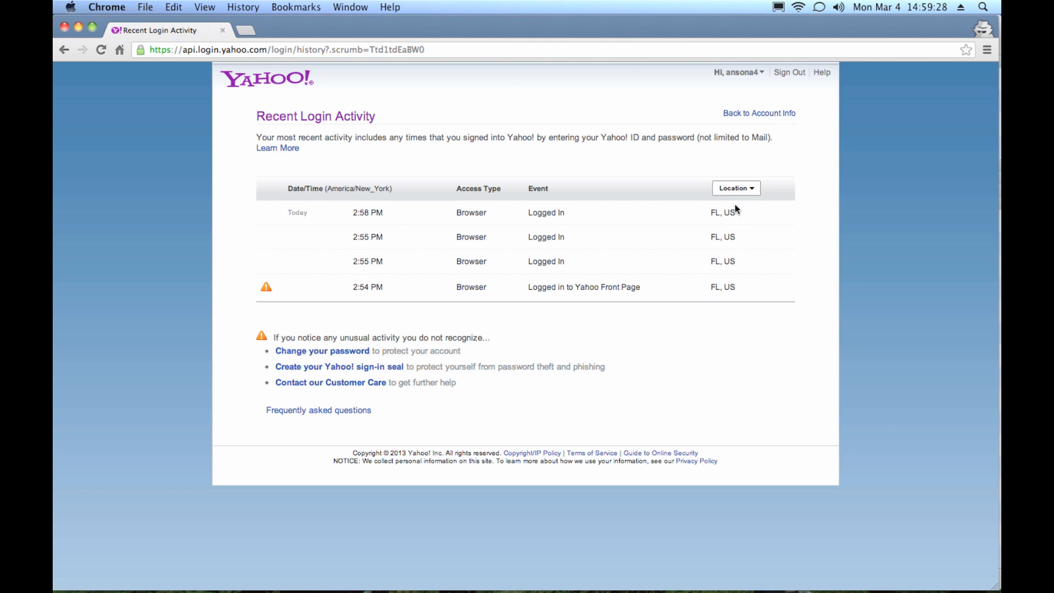
mouse_move(738, 325)
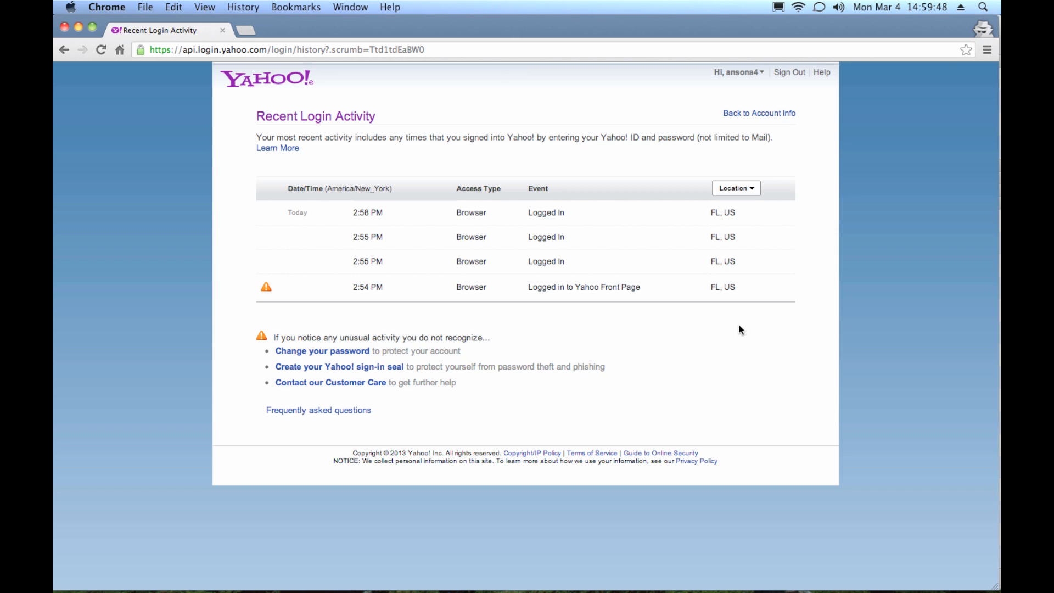
mouse_move(766, 233)
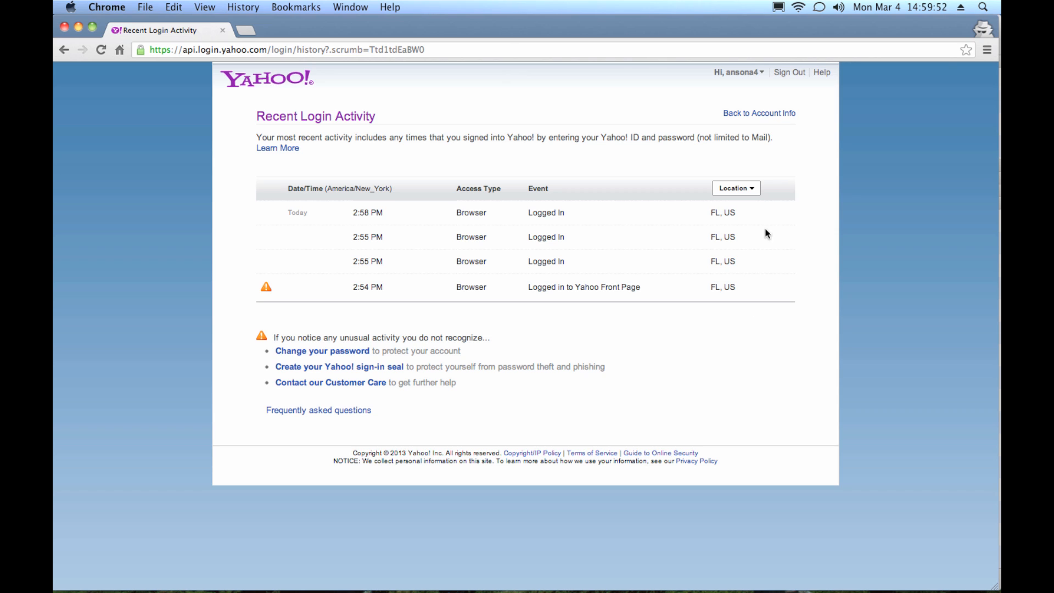
mouse_move(728, 288)
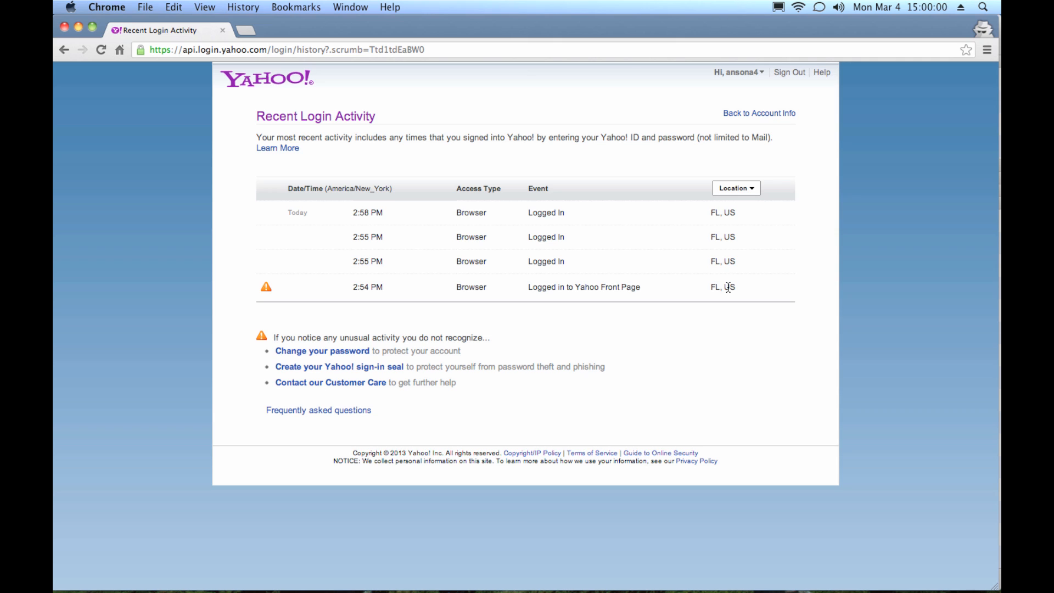
mouse_move(506, 347)
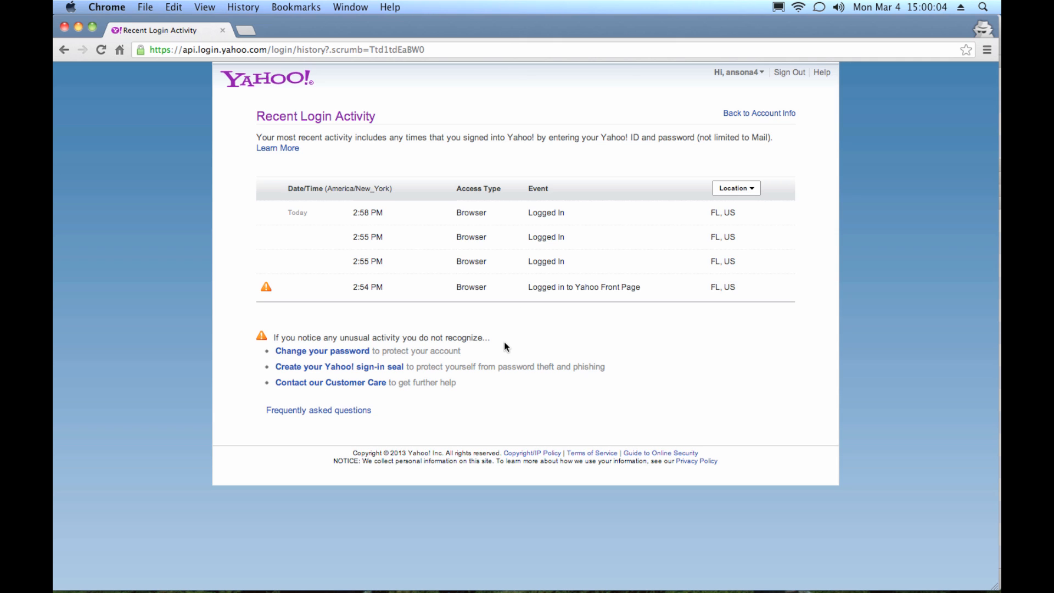
mouse_move(473, 361)
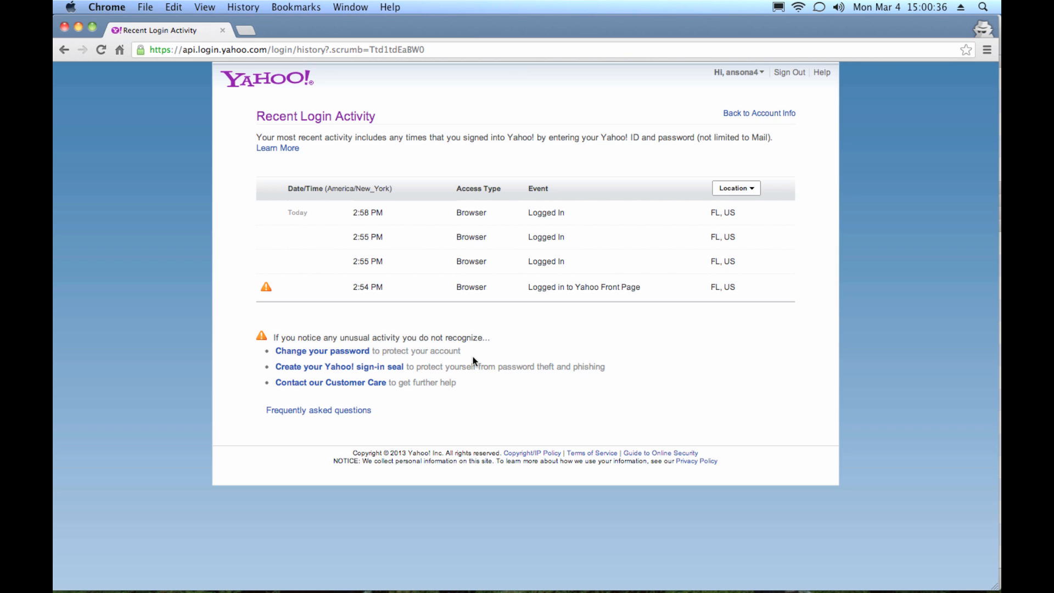
mouse_move(329, 369)
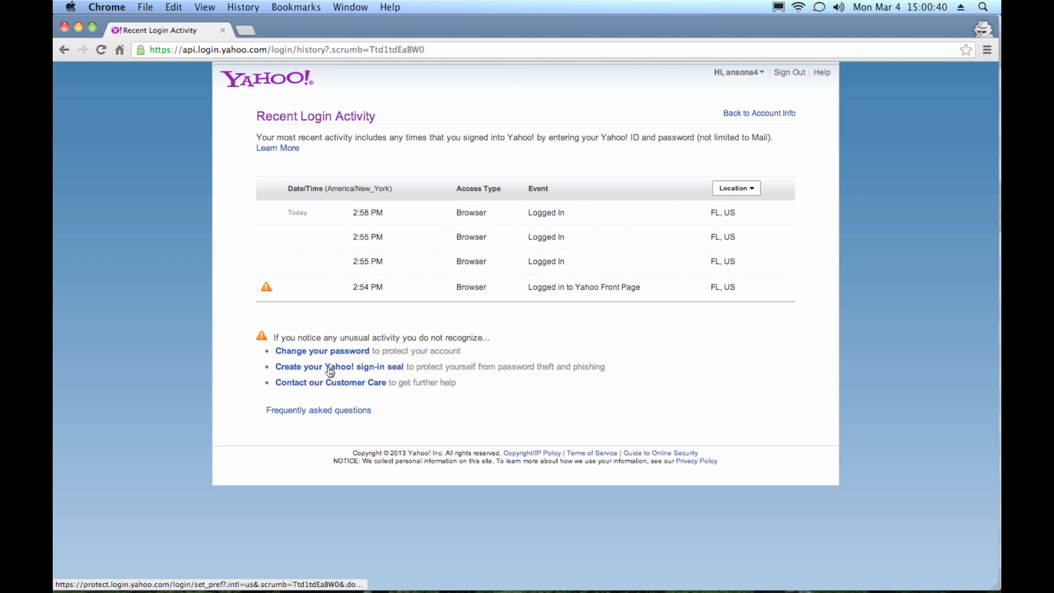
mouse_move(422, 369)
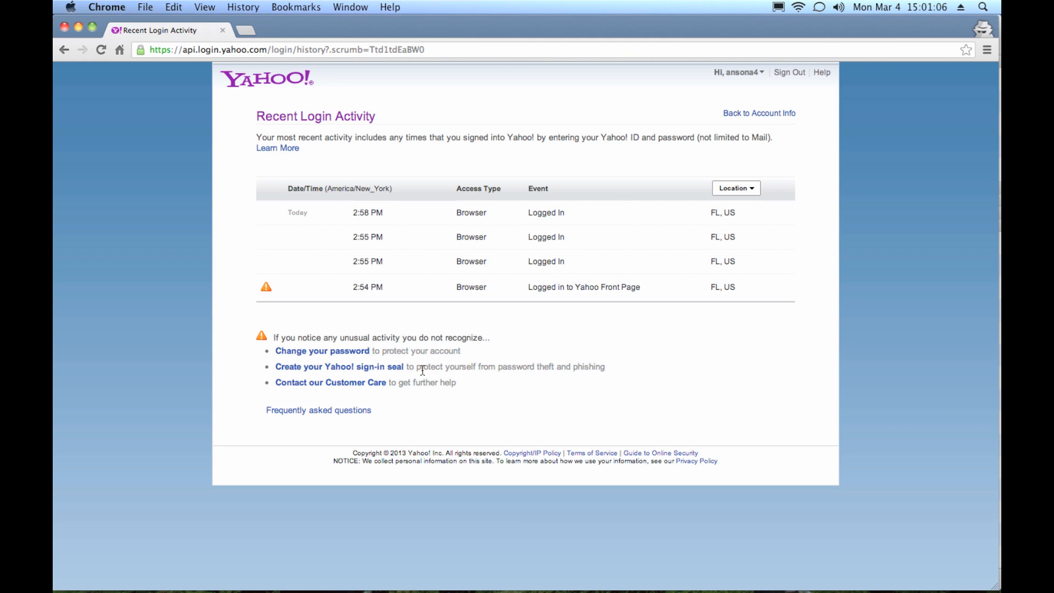
mouse_move(353, 387)
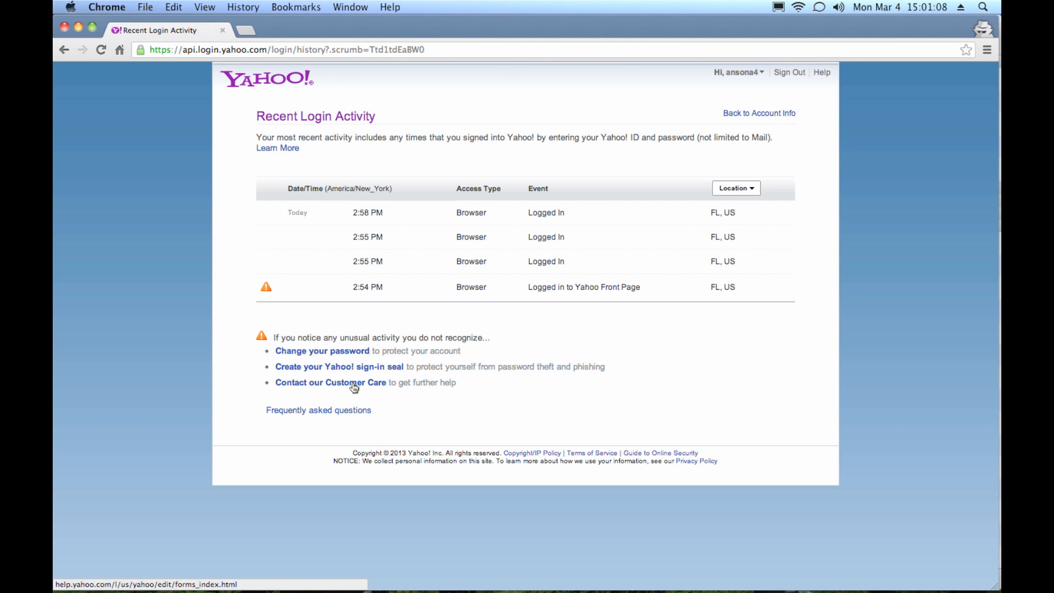
mouse_move(330, 382)
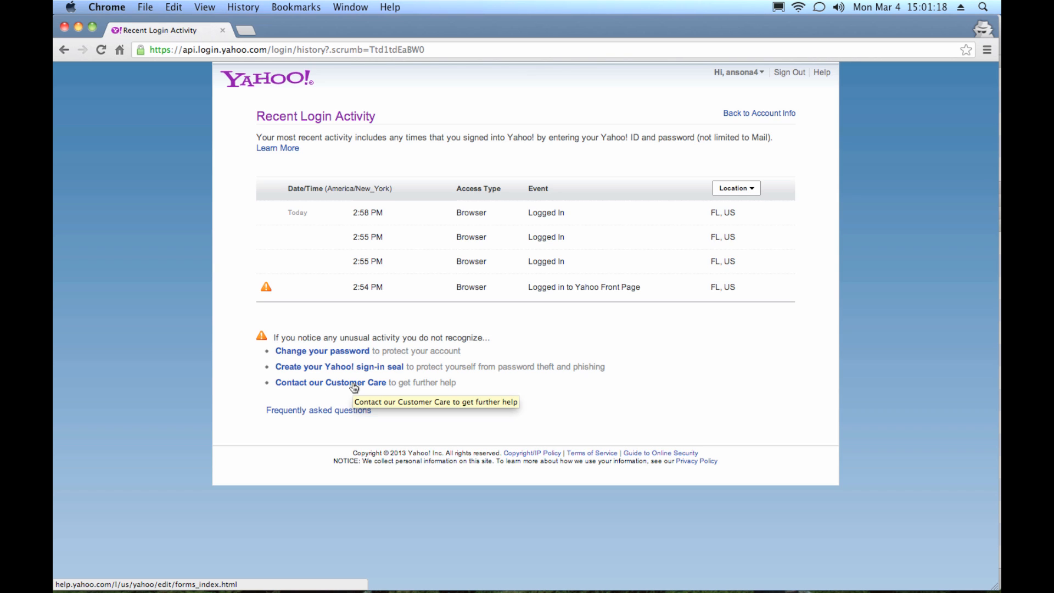
mouse_move(349, 387)
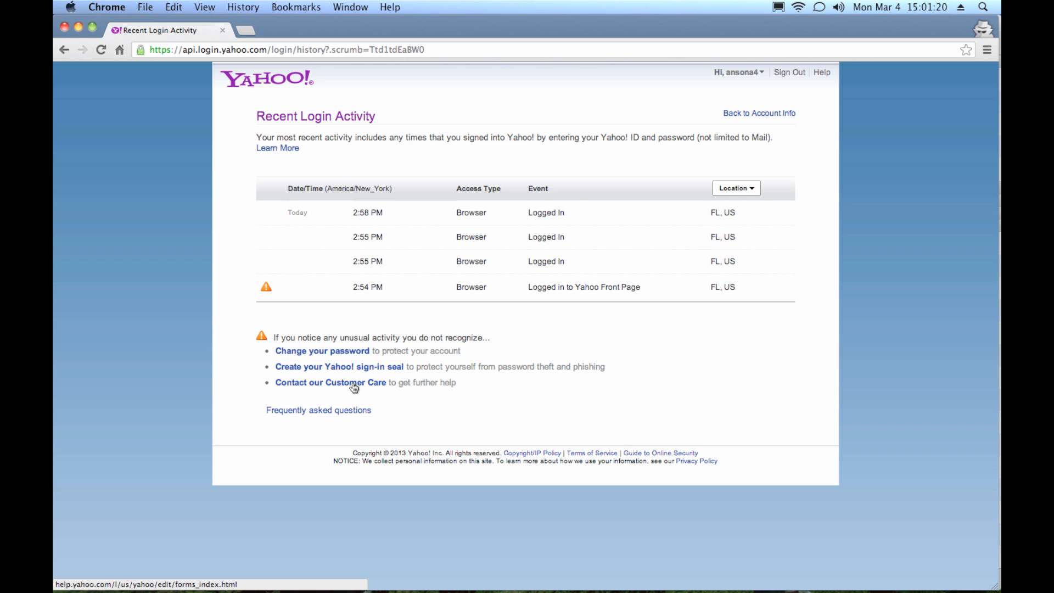